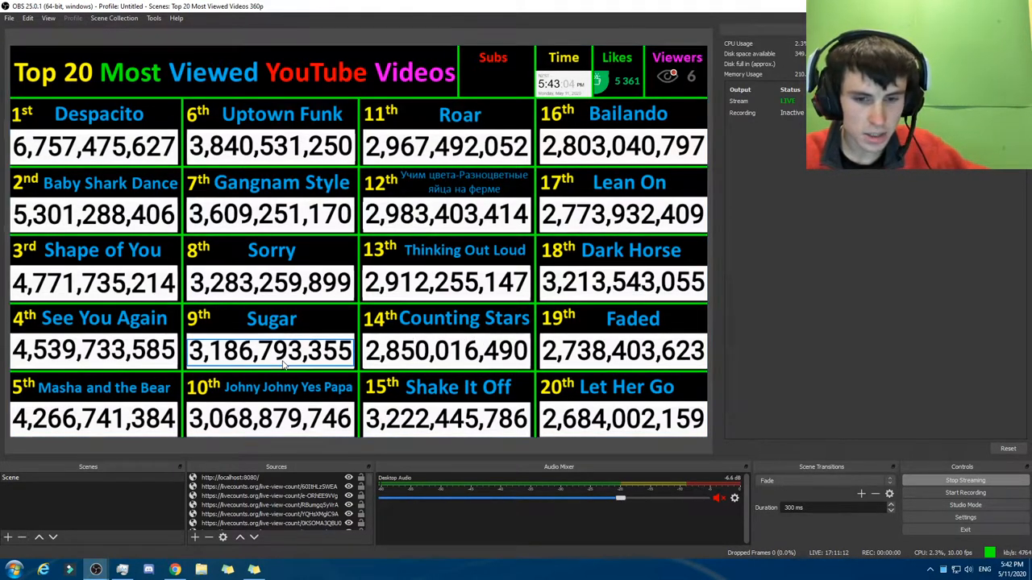
Step: Switch from OBS Studio to the Chrome window showing the Logan YouTube channel
left_click(122, 570)
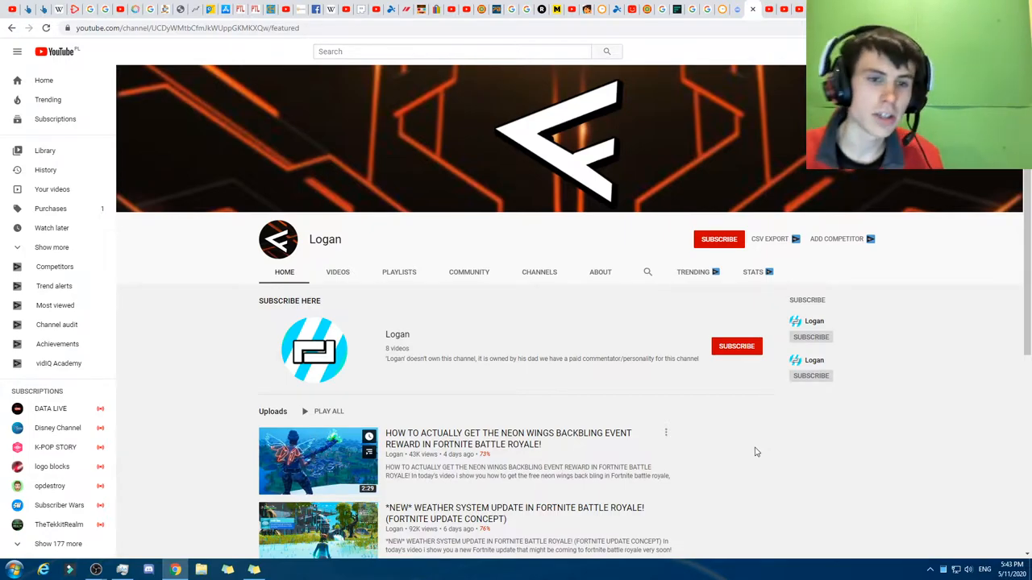
mouse_move(746, 405)
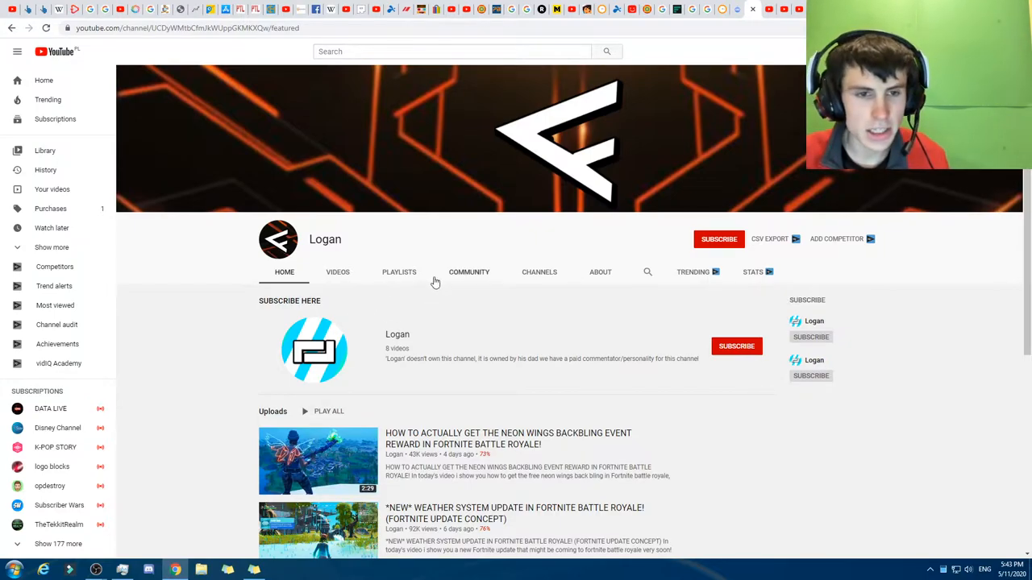
mouse_move(435, 282)
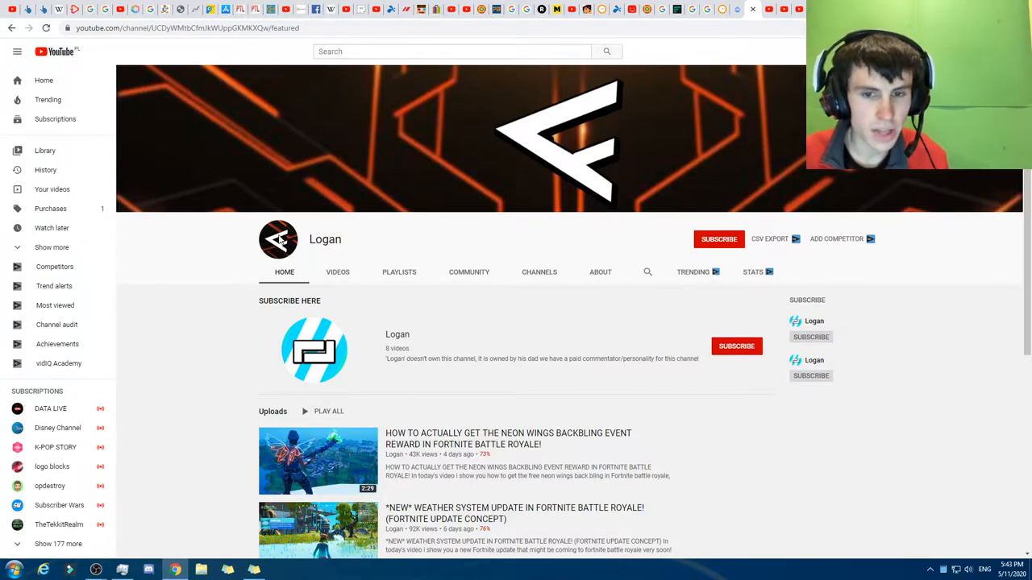
Step: Scroll to the featured Rizen channel and check its Videos and Channels tabs
scroll("down", 3)
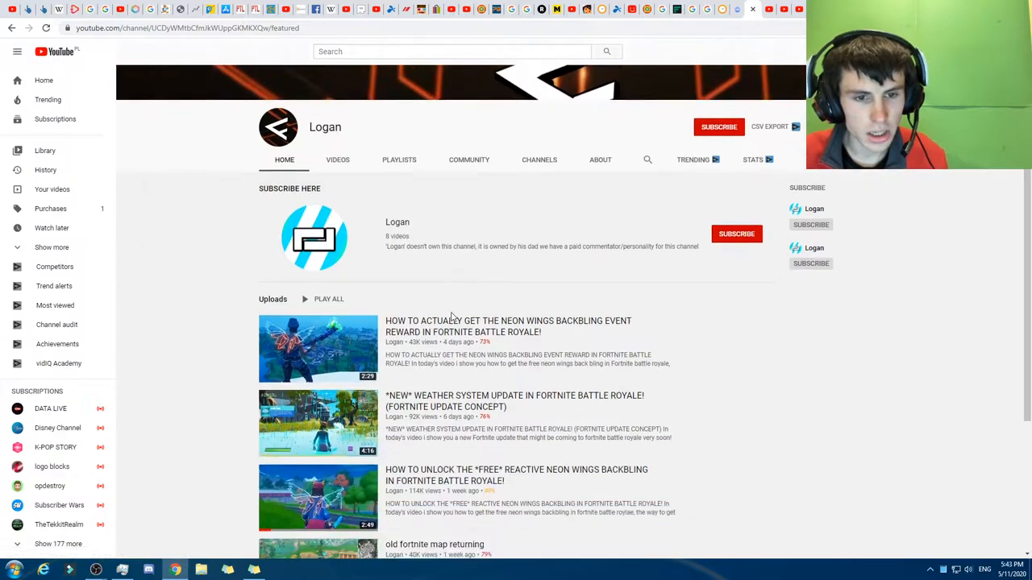
scroll("down", 3)
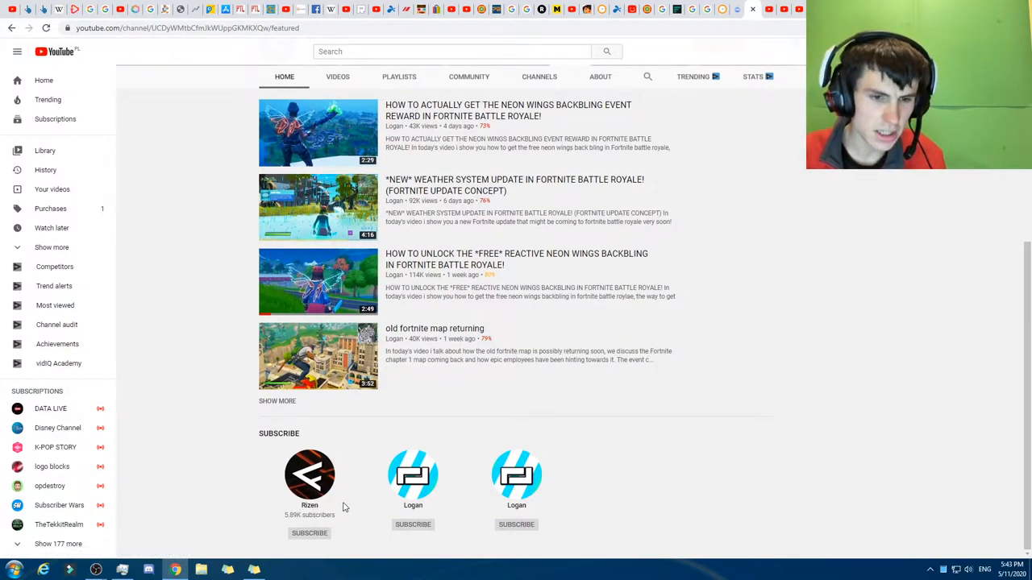
mouse_move(371, 505)
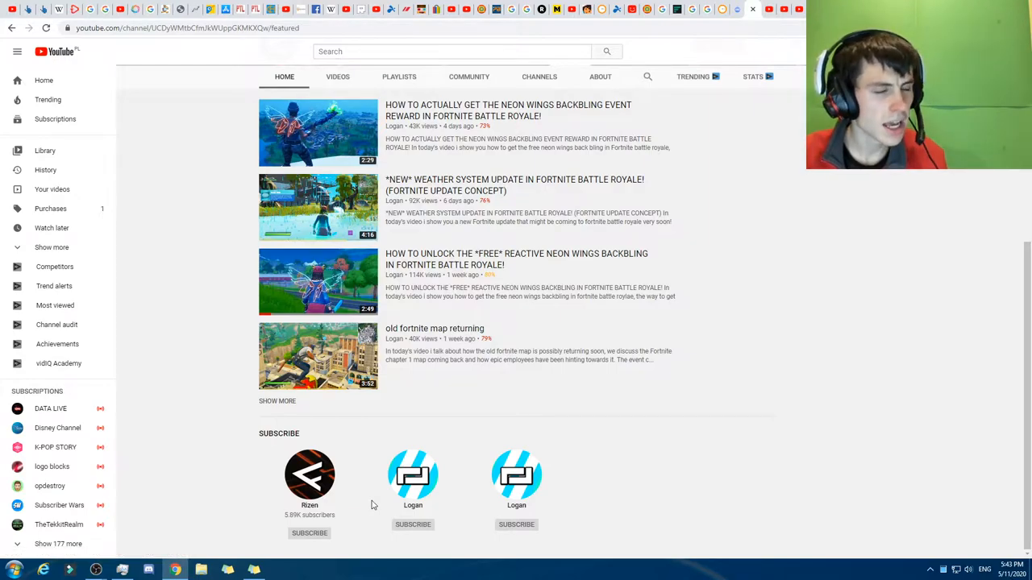
mouse_move(355, 495)
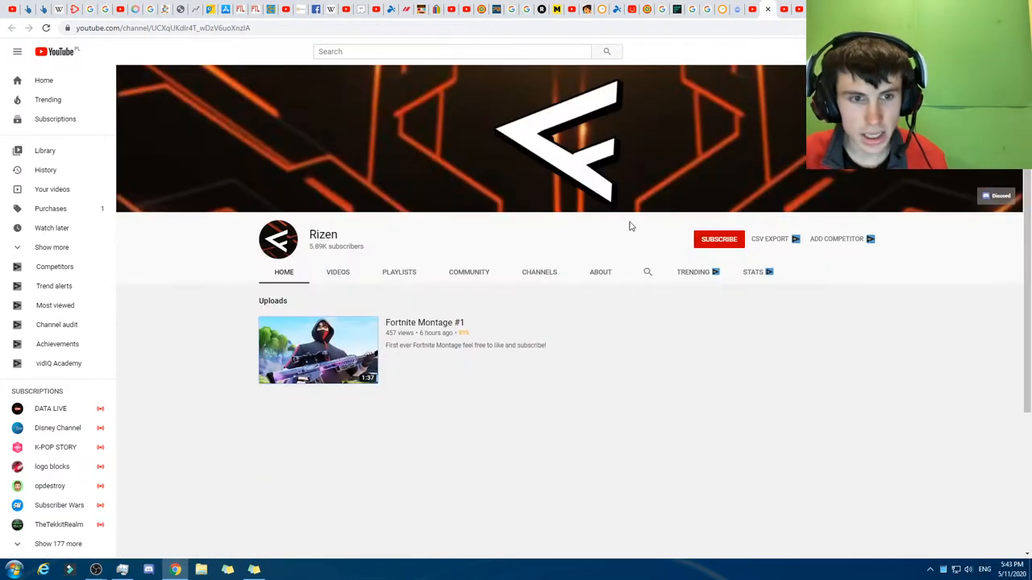
left_click(337, 271)
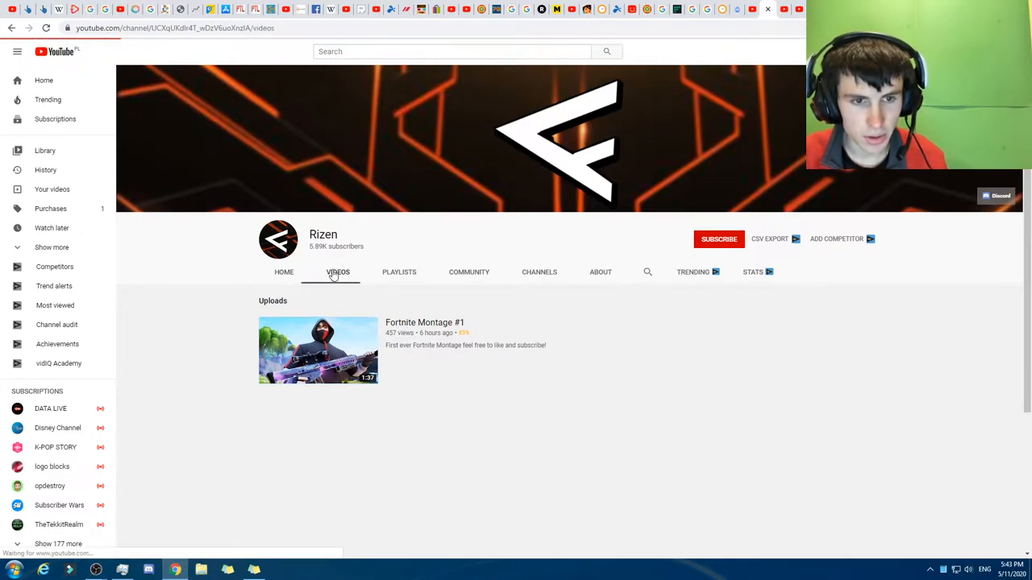
left_click(338, 272)
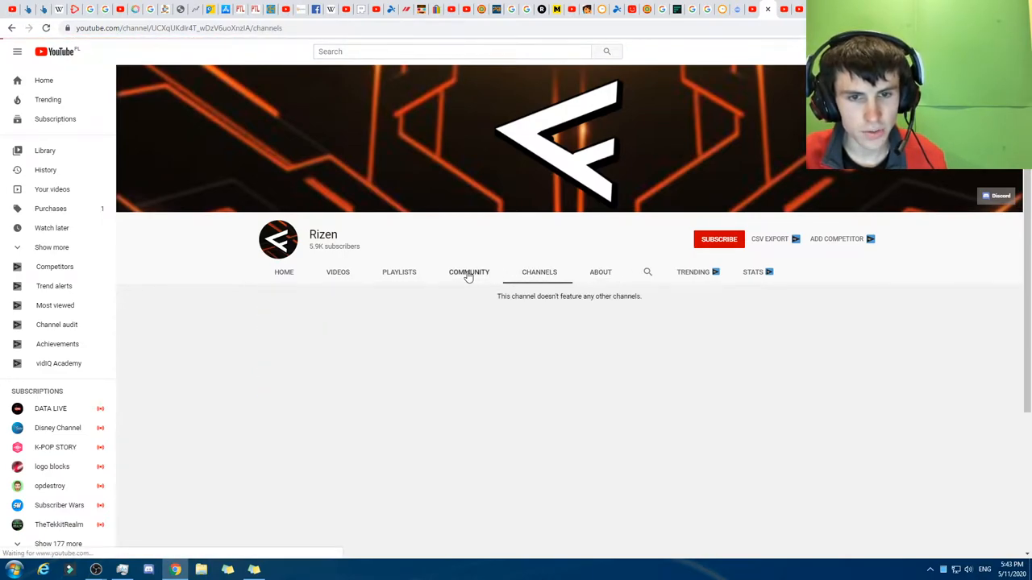
left_click(283, 272)
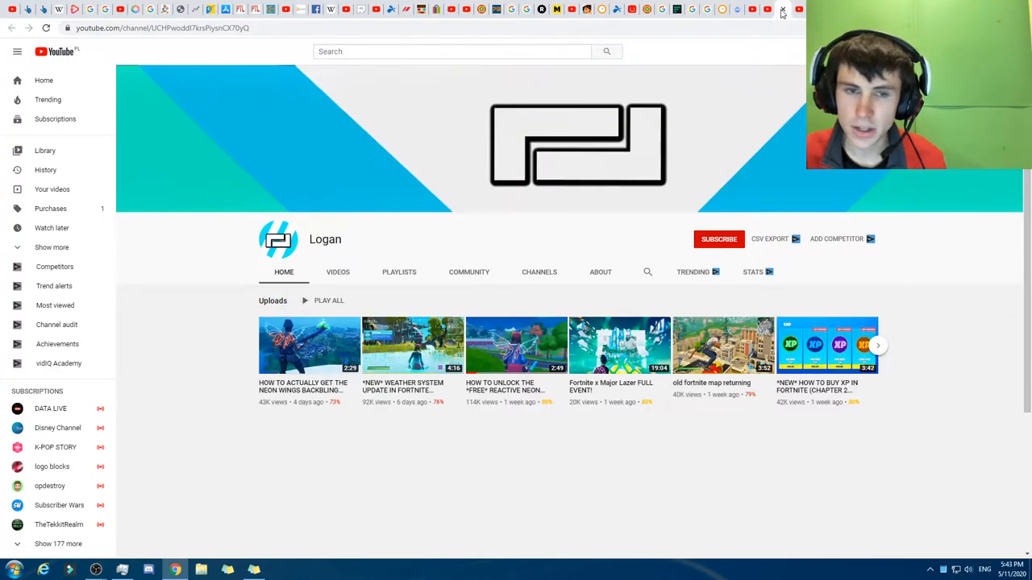
Step: Review the Logan channel's Videos, Playlists, Channels and About tabs
left_click(336, 272)
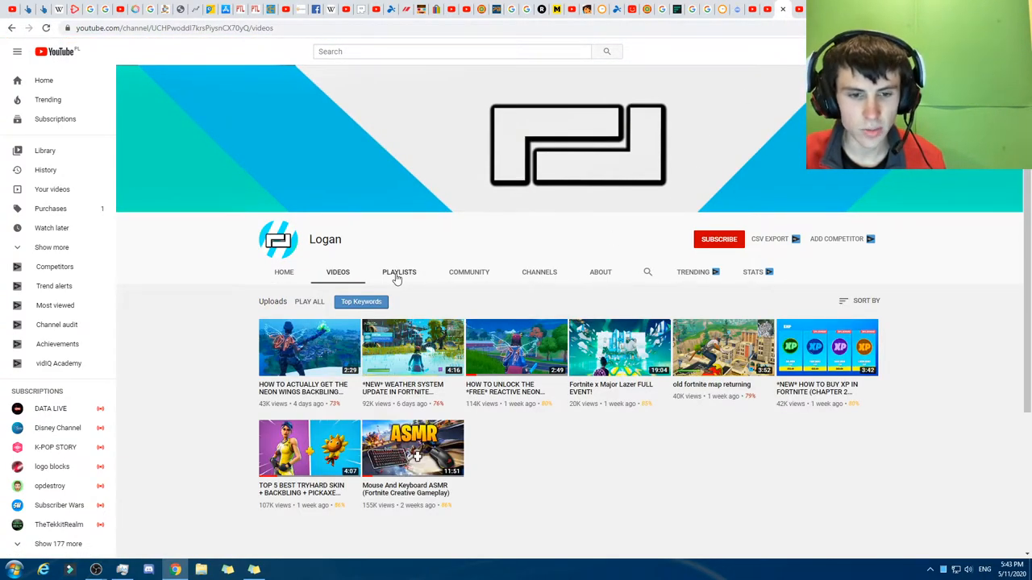
left_click(468, 272)
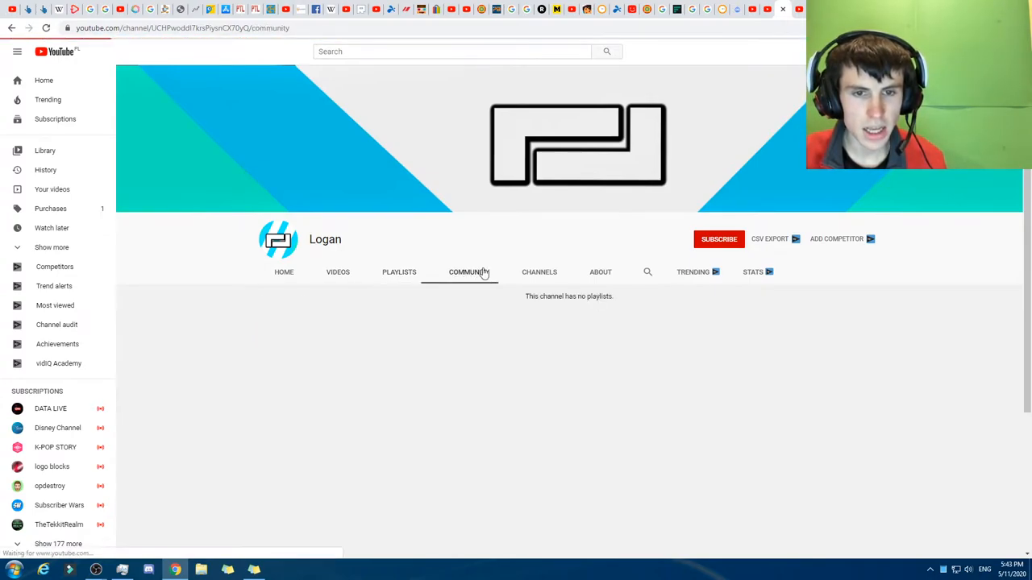
left_click(600, 271)
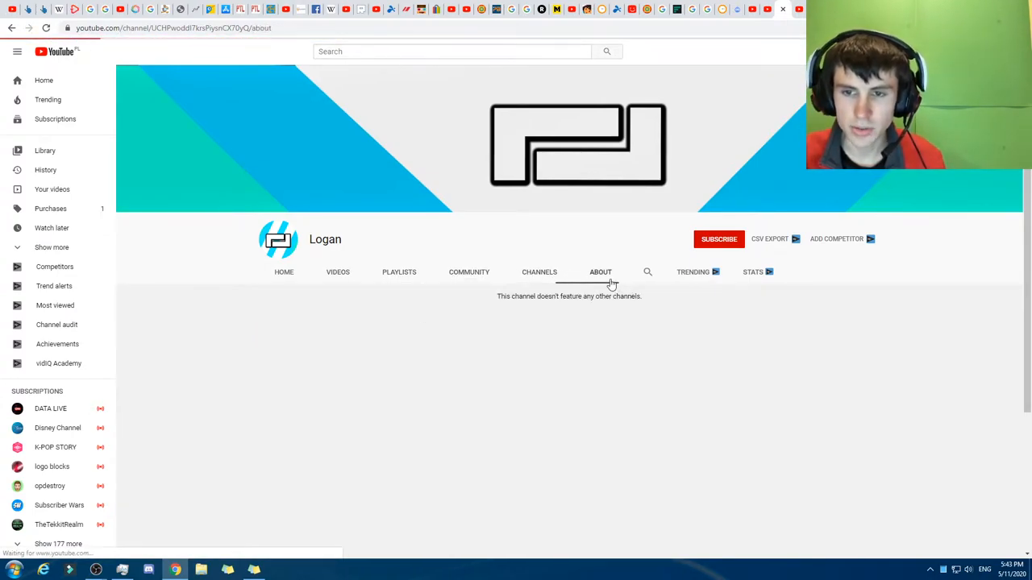
left_click(601, 272)
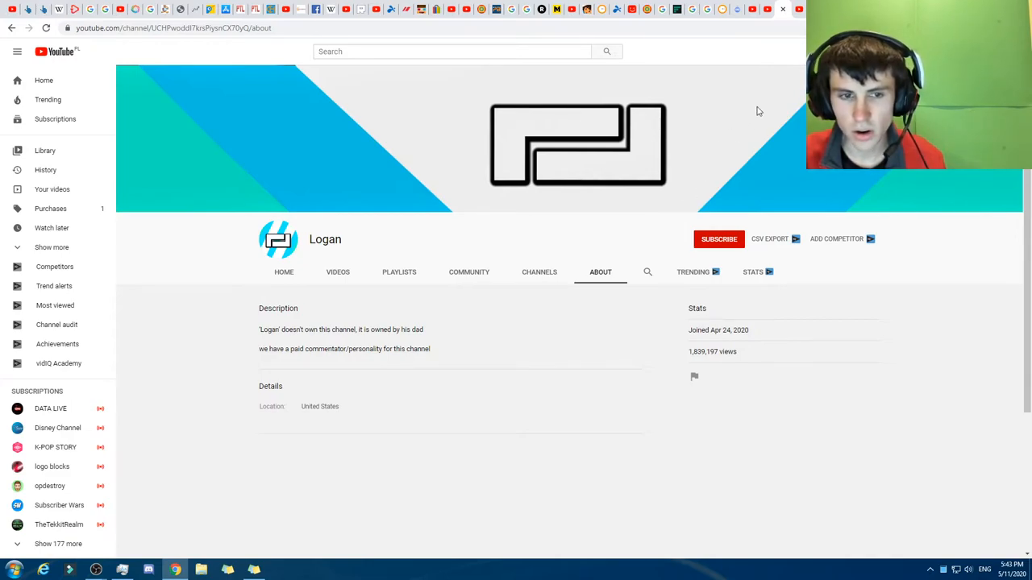
mouse_move(714, 352)
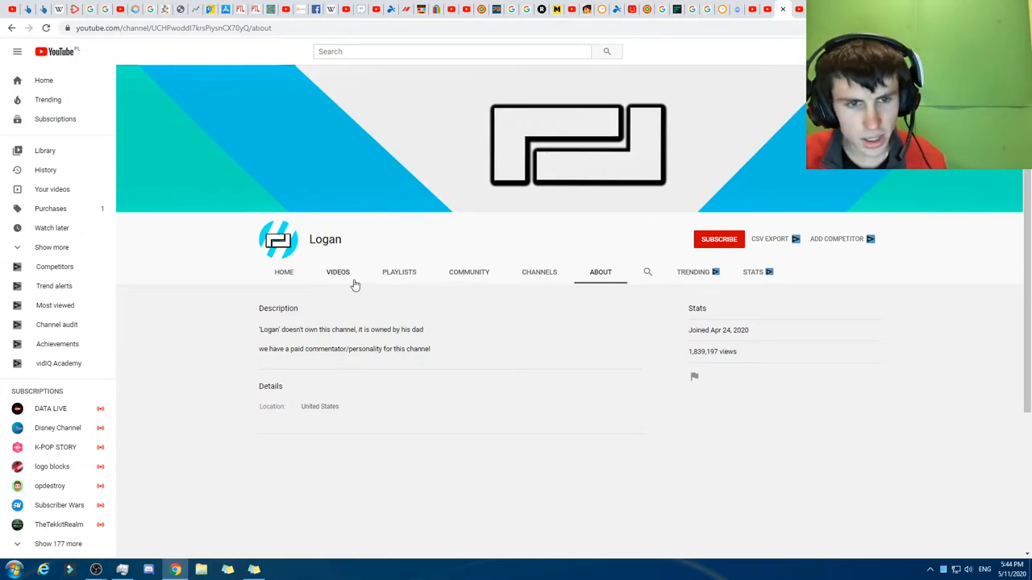
Step: Revisit Videos and About (joined Apr 24, 2020, 1,839,197 views), go Home, and close the channel
left_click(338, 271)
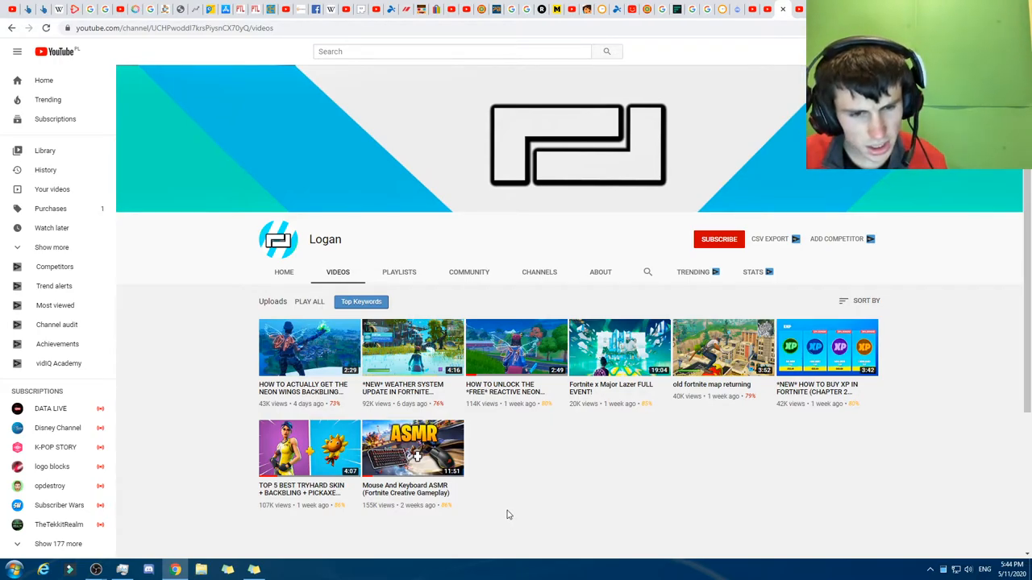
mouse_move(416, 403)
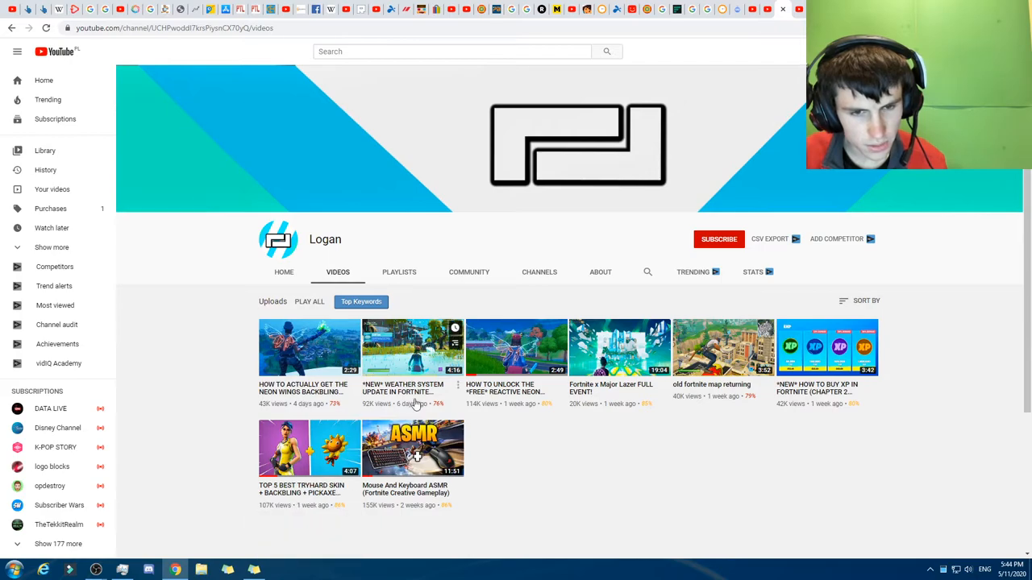
mouse_move(511, 403)
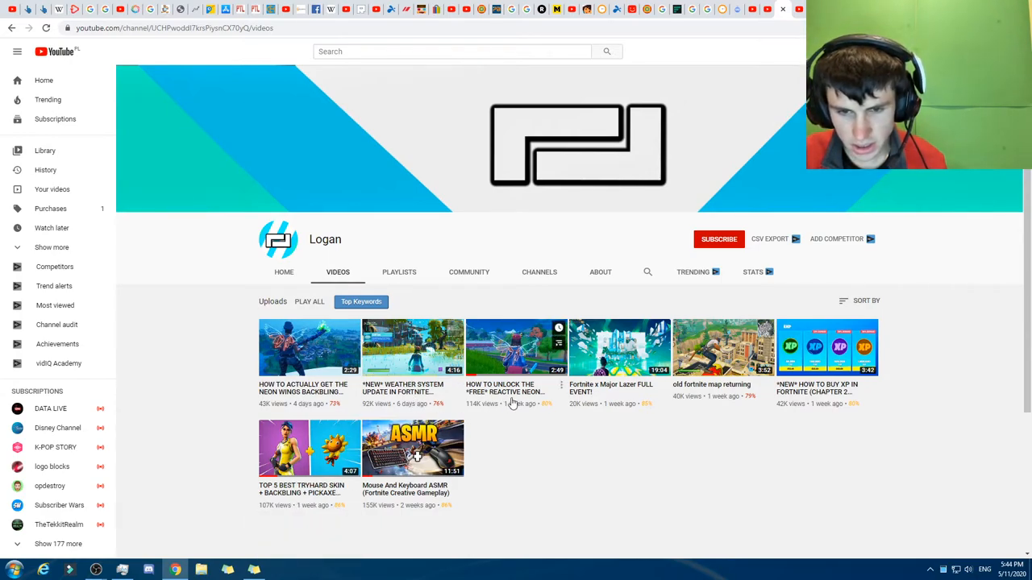
mouse_move(587, 372)
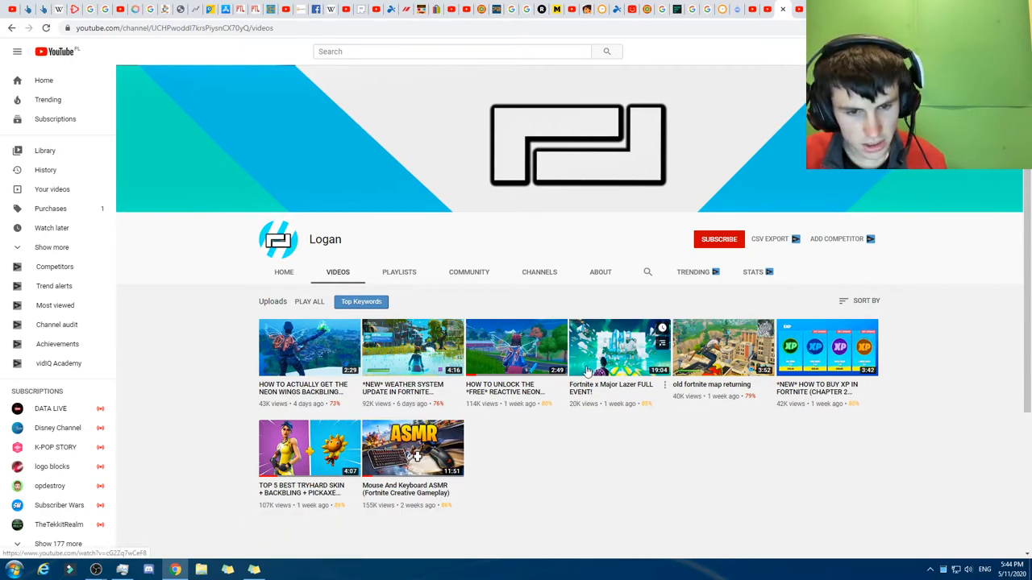
mouse_move(620, 297)
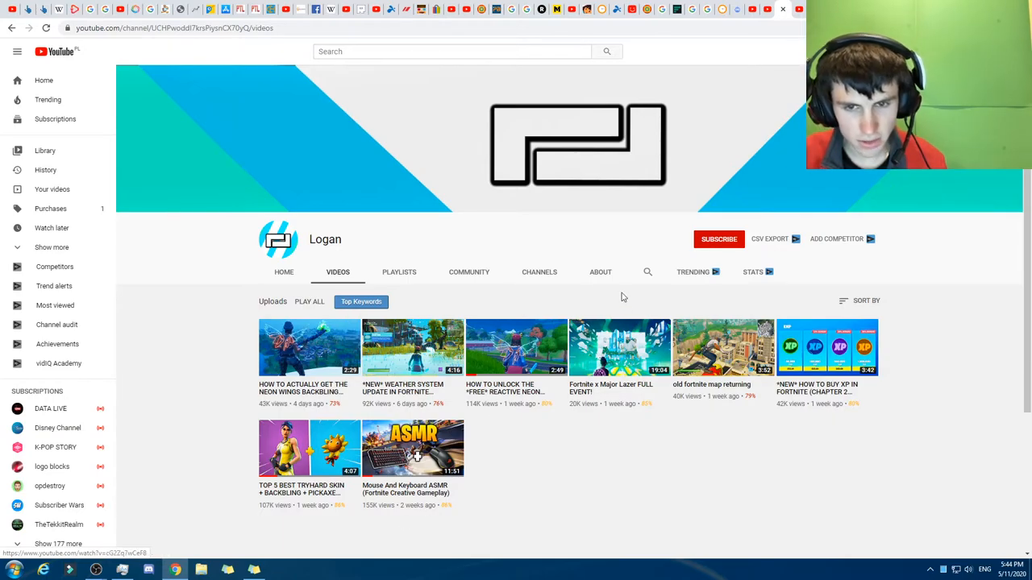
left_click(600, 271)
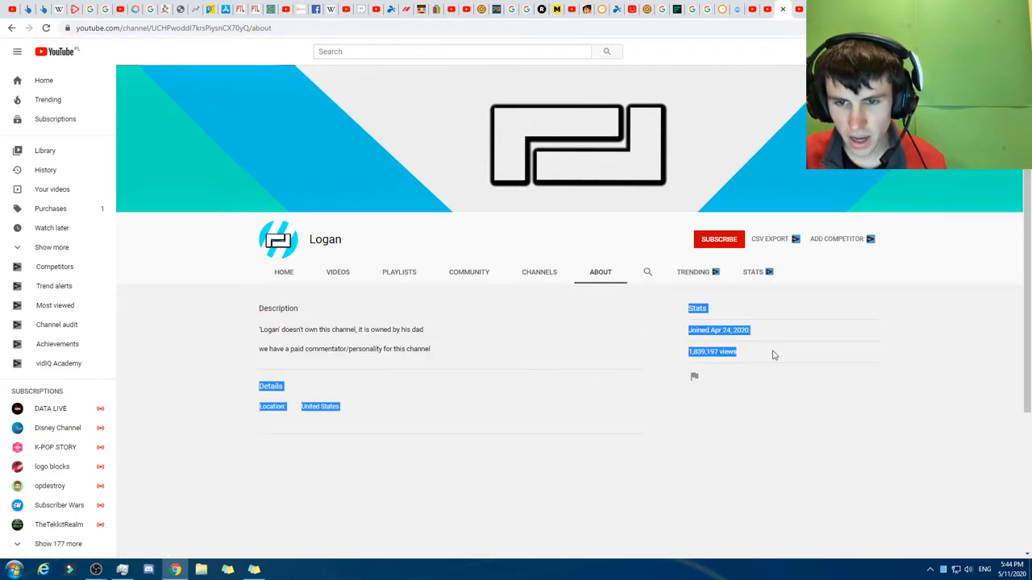
left_click(753, 434)
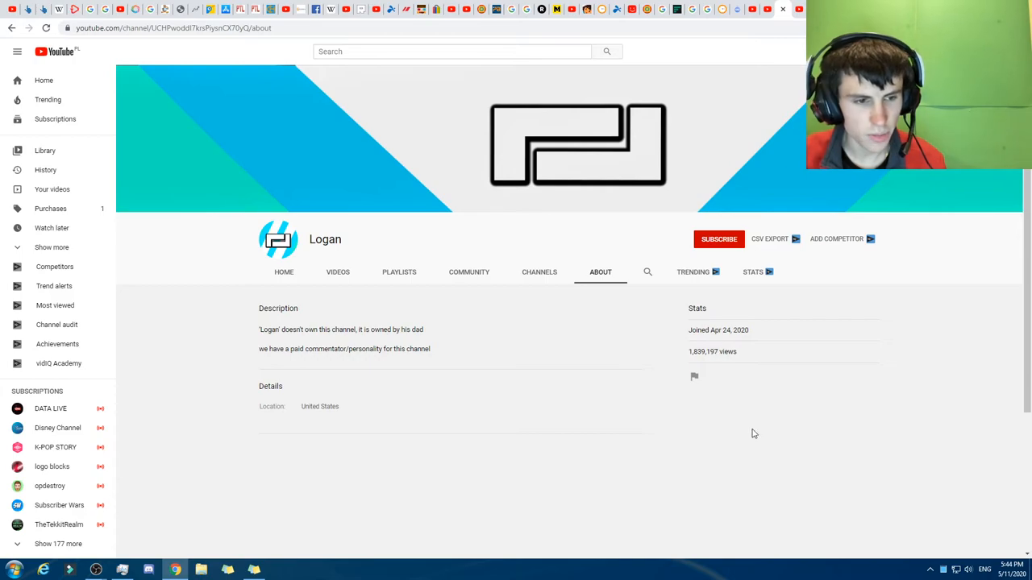
left_click(284, 271)
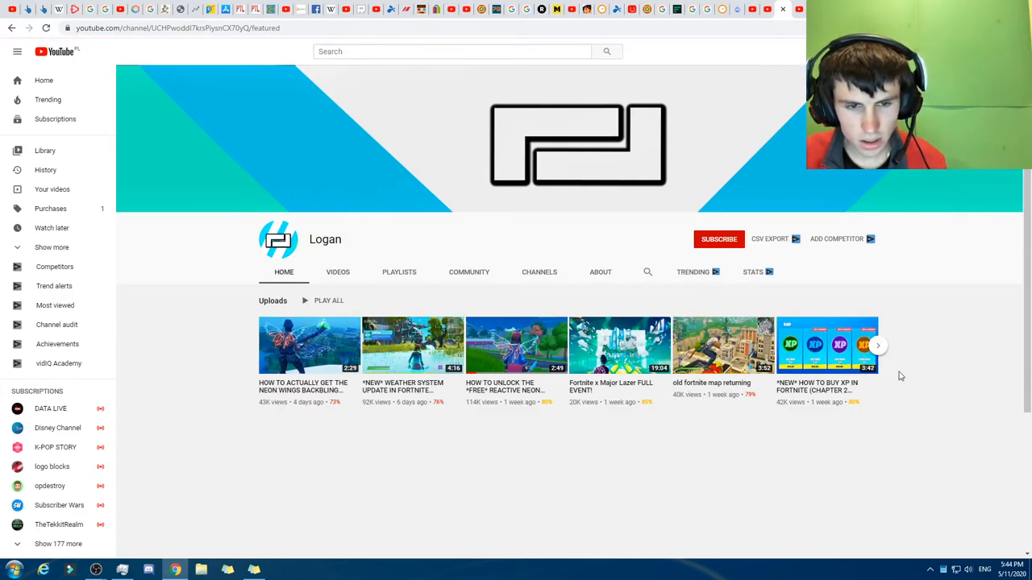
left_click(877, 345)
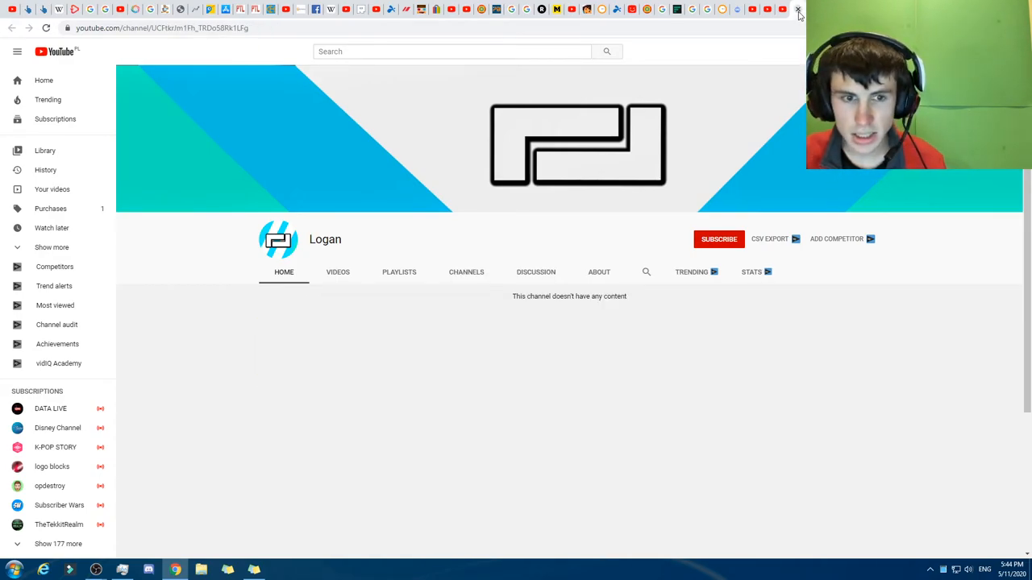
Step: Check the empty Logan channel's Videos and About tabs (joined May 6, 2020, United States)
left_click(337, 272)
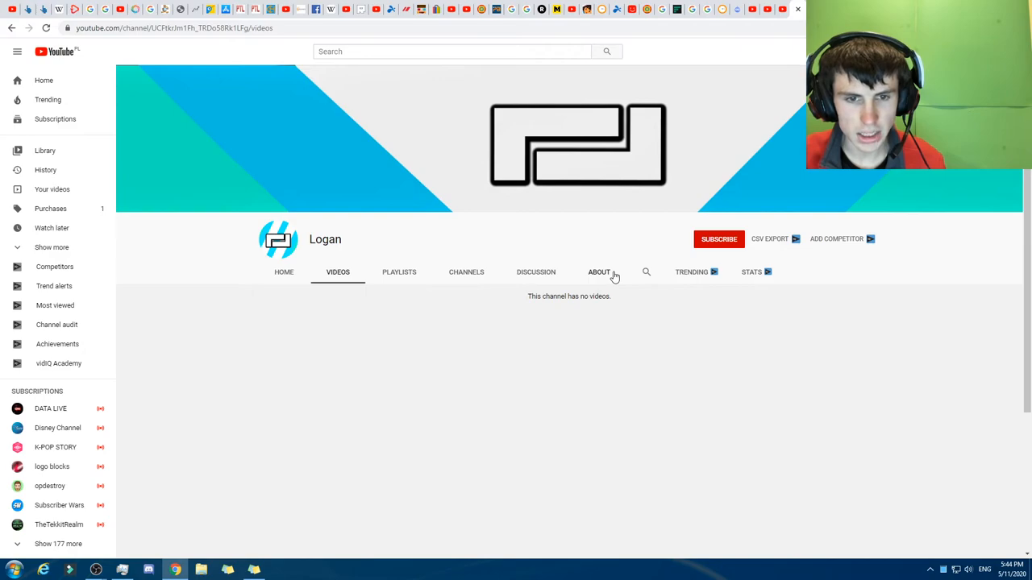
left_click(599, 272)
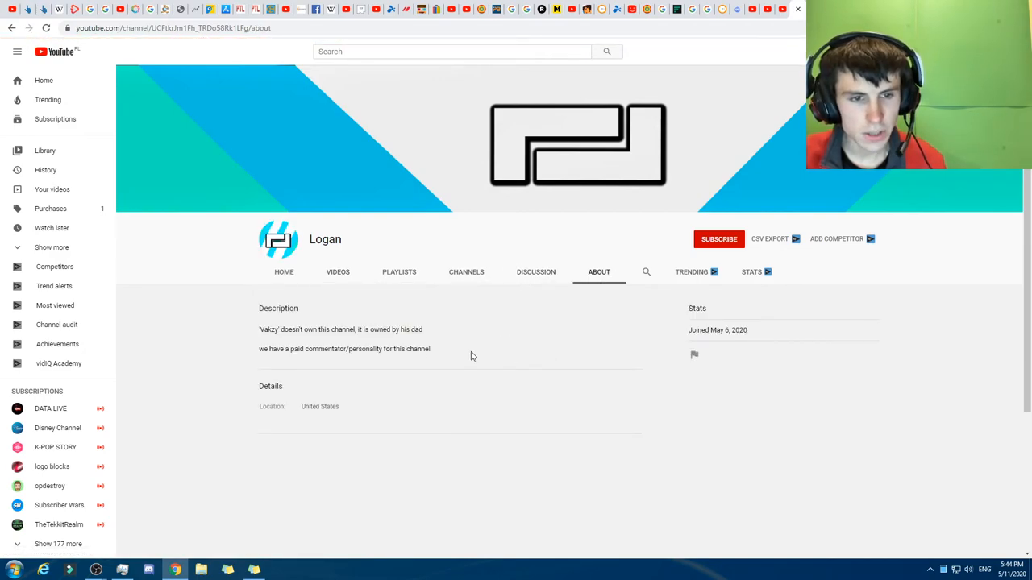
mouse_move(293, 333)
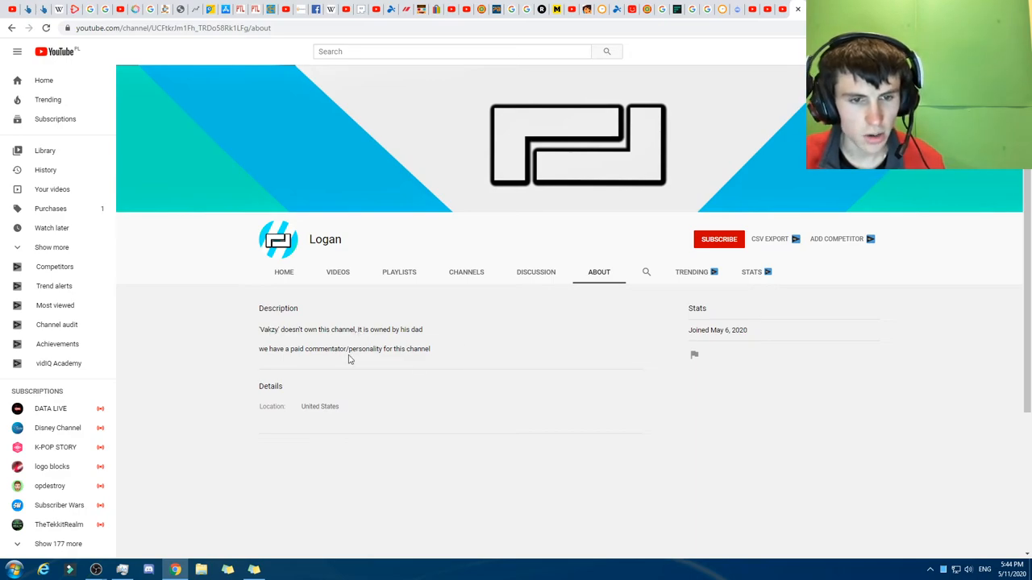
mouse_move(731, 415)
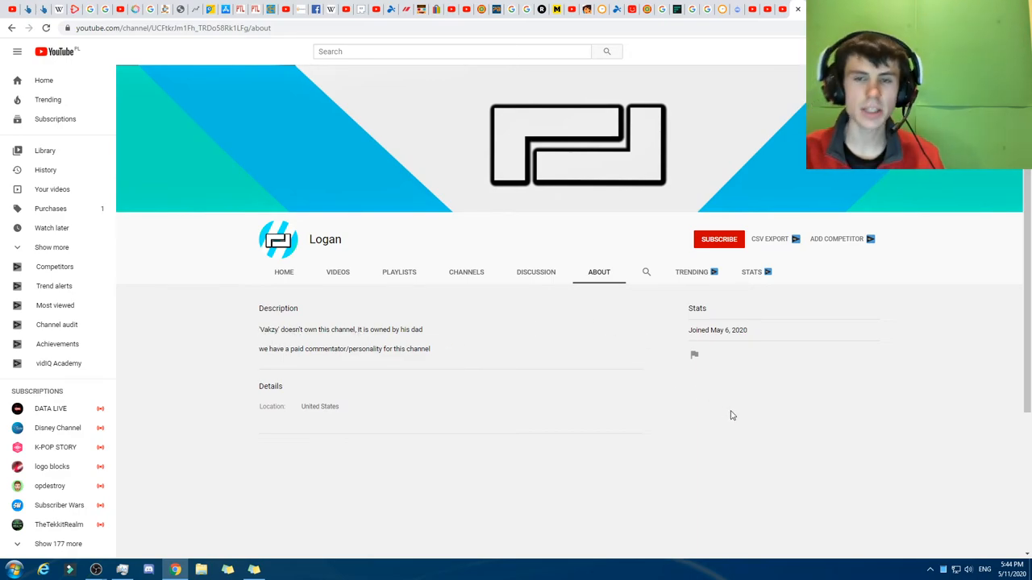